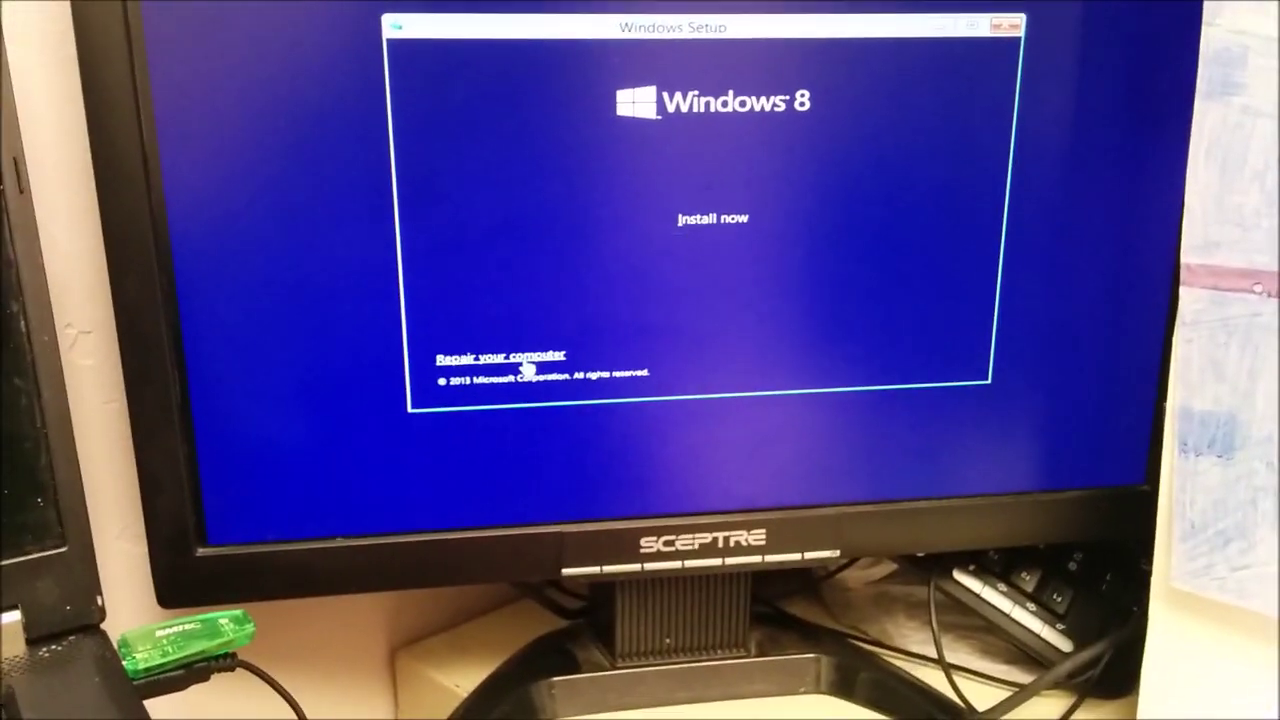
Choose 'Repair your computer' to reach the recovery options menu.
left_click(500, 354)
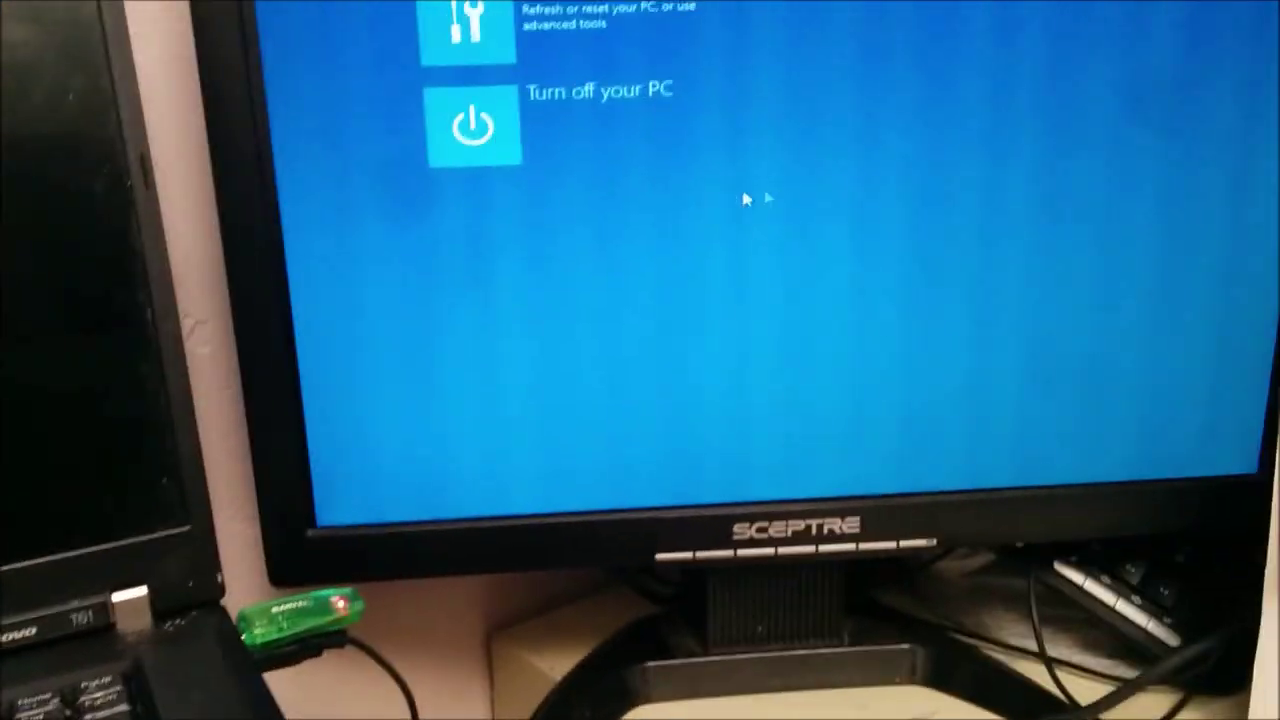